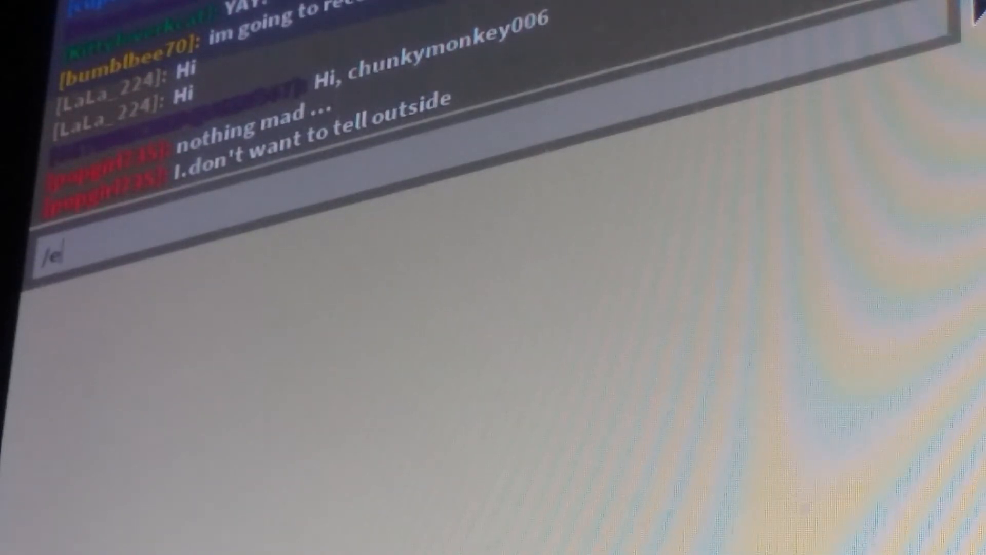
Clear the mistyped '/ee dance' from the chat box and retype '/e da'.
type("ee d")
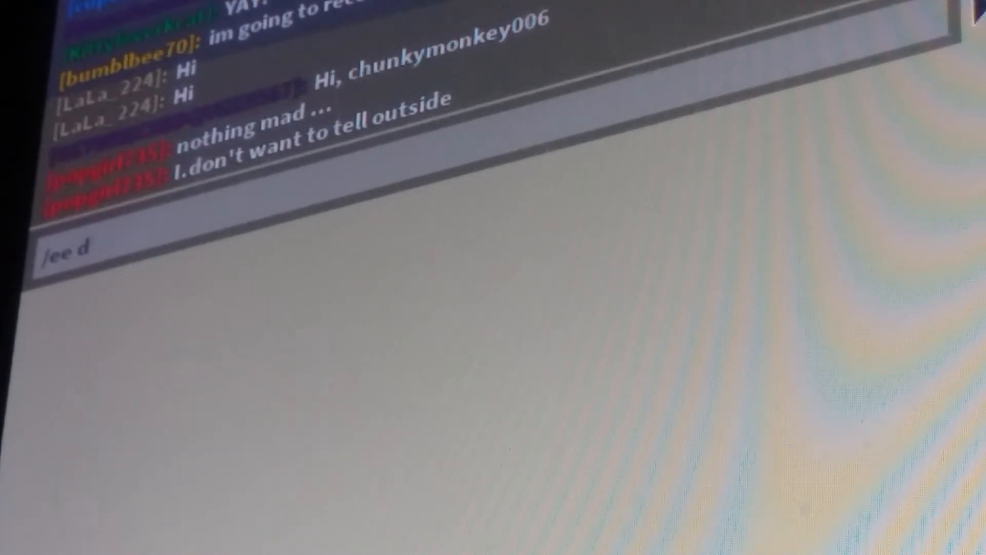
type("ance")
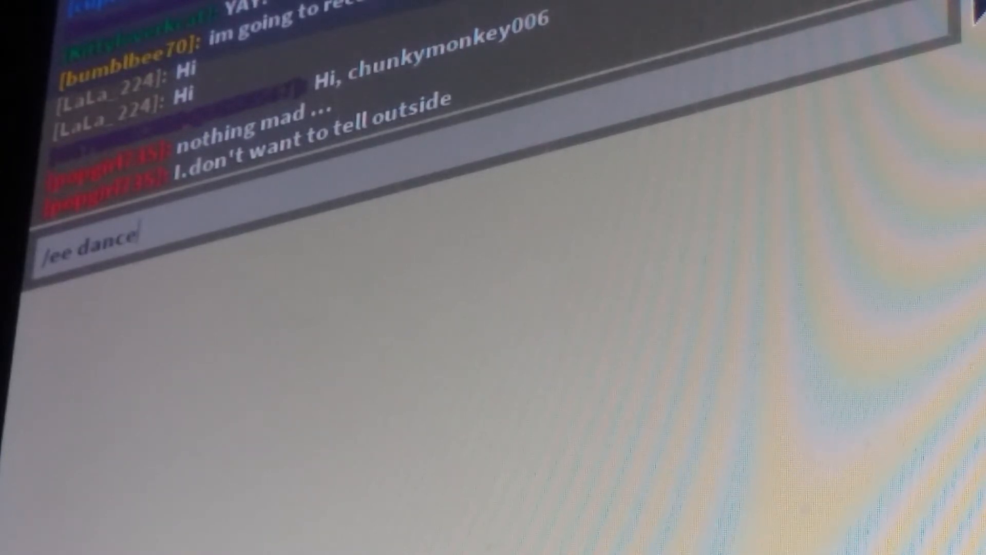
key("enter")
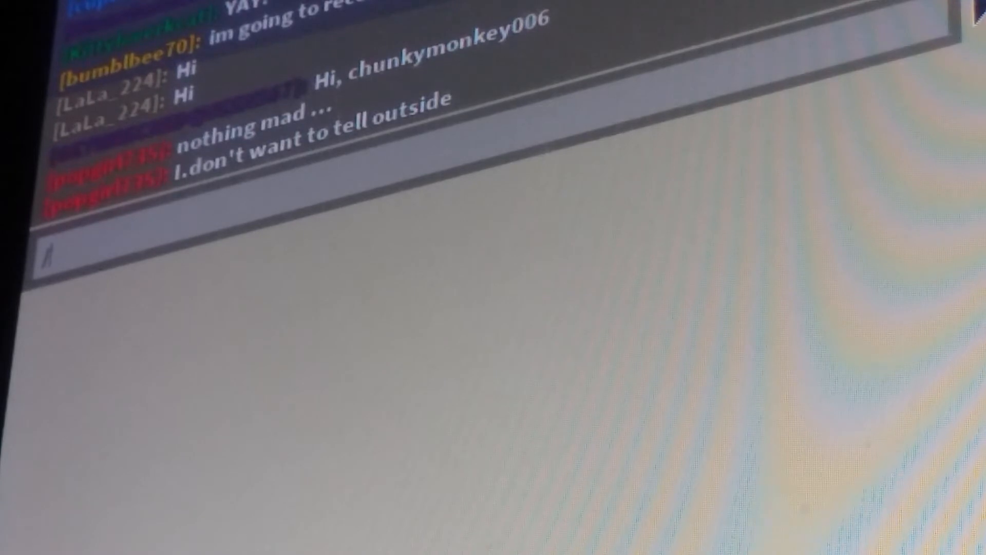
type("/e da")
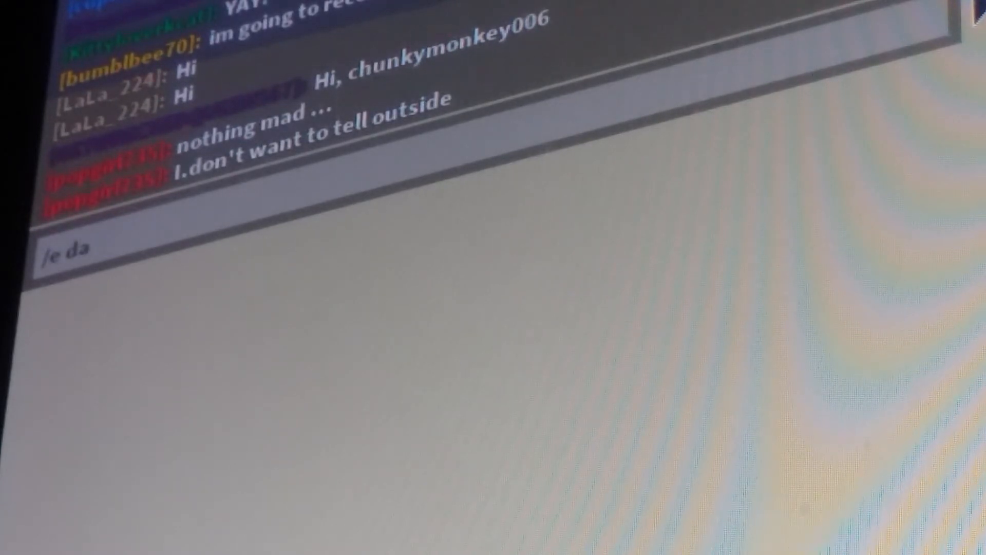